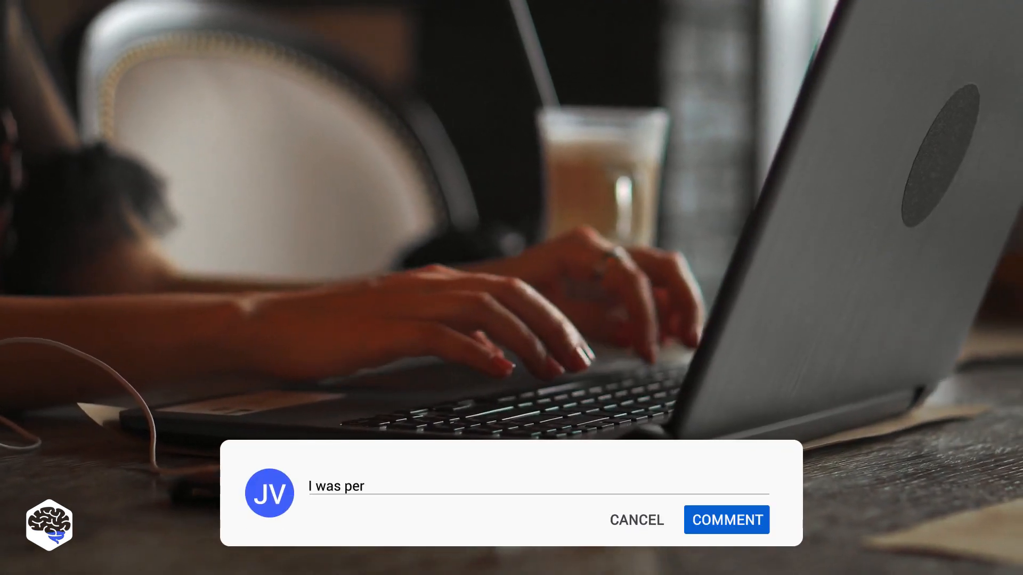
pyautogui.click(726, 520)
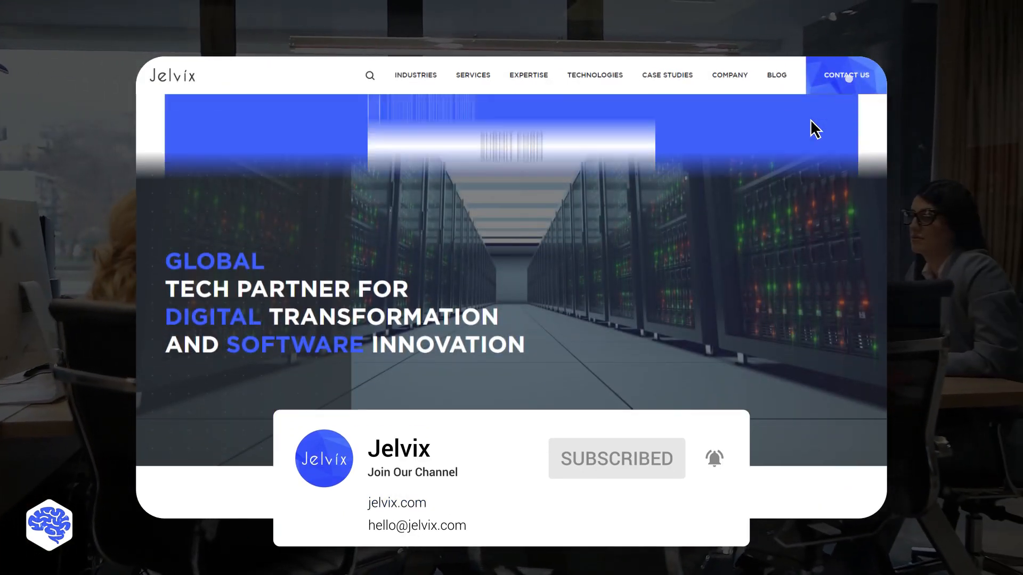
pyautogui.click(846, 74)
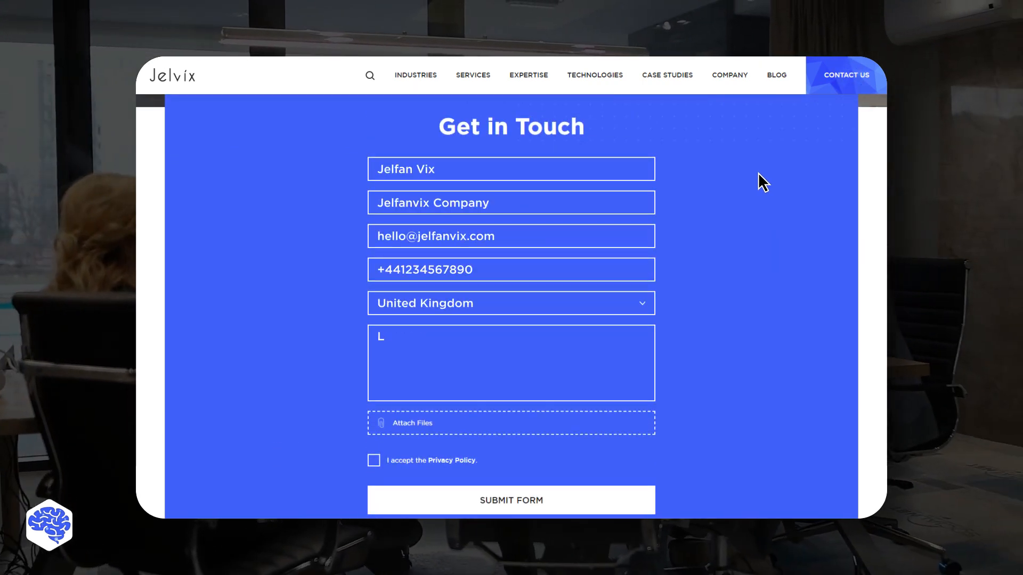
pyautogui.click(373, 460)
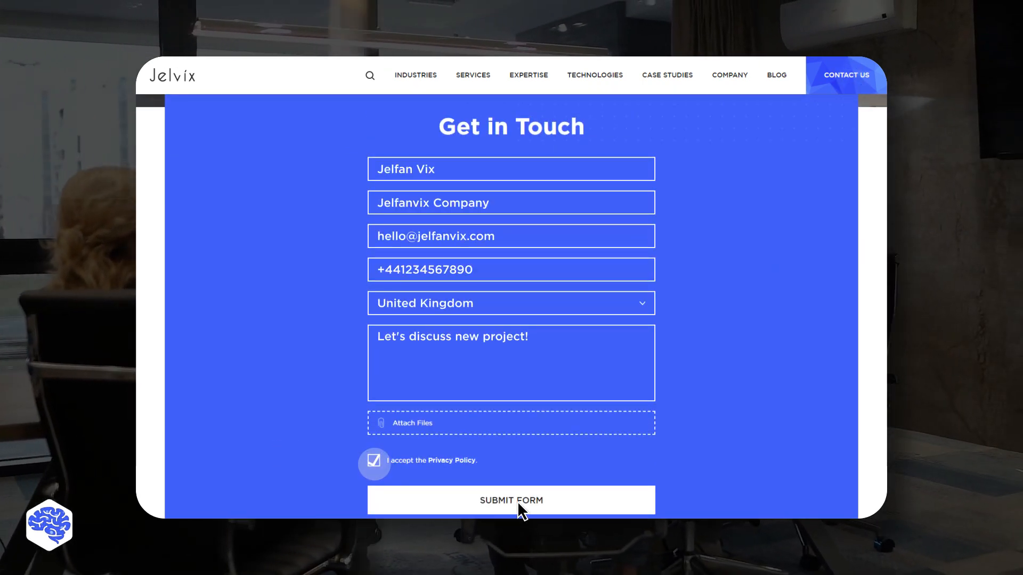